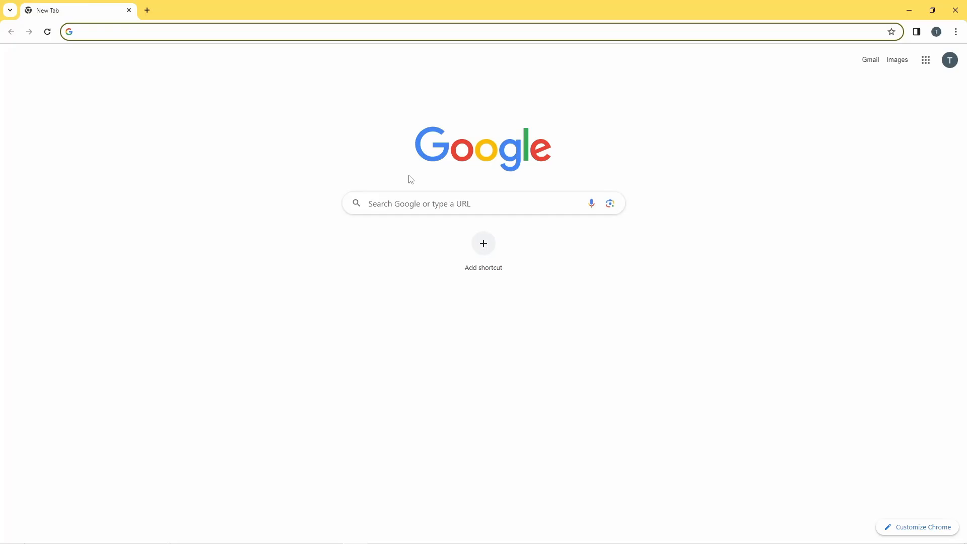
- Load bandlab.com in a Chrome tab
click(165, 31)
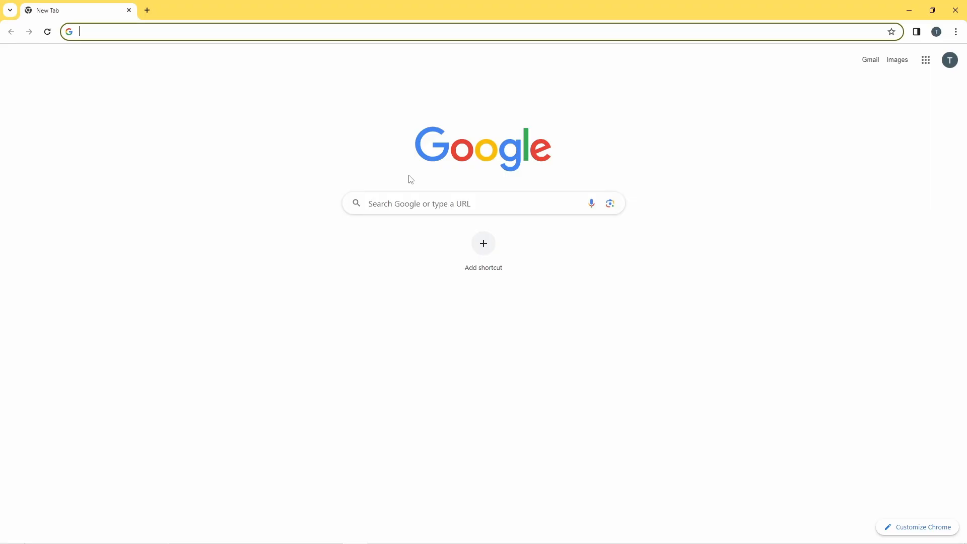
mouse_move(165, 37)
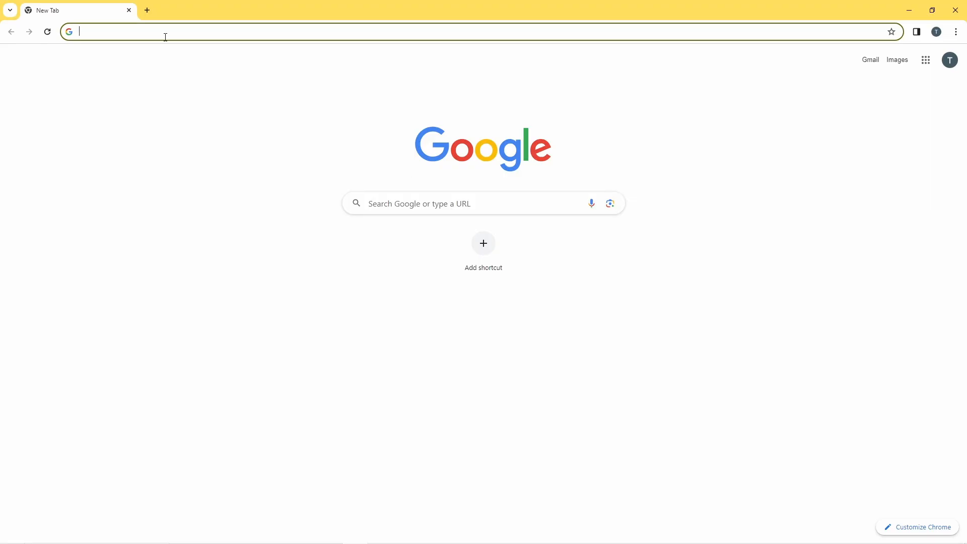
text(bandlab.com)
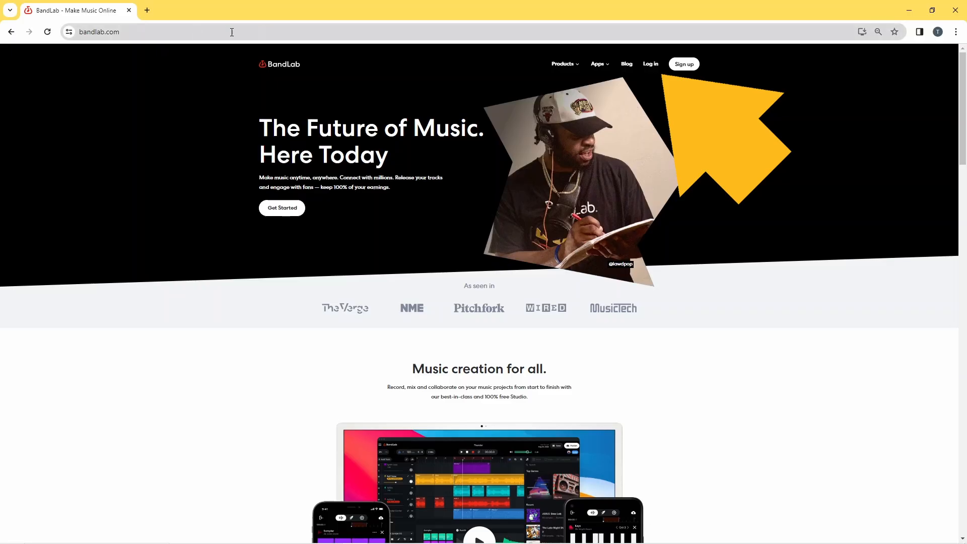
mouse_move(650, 64)
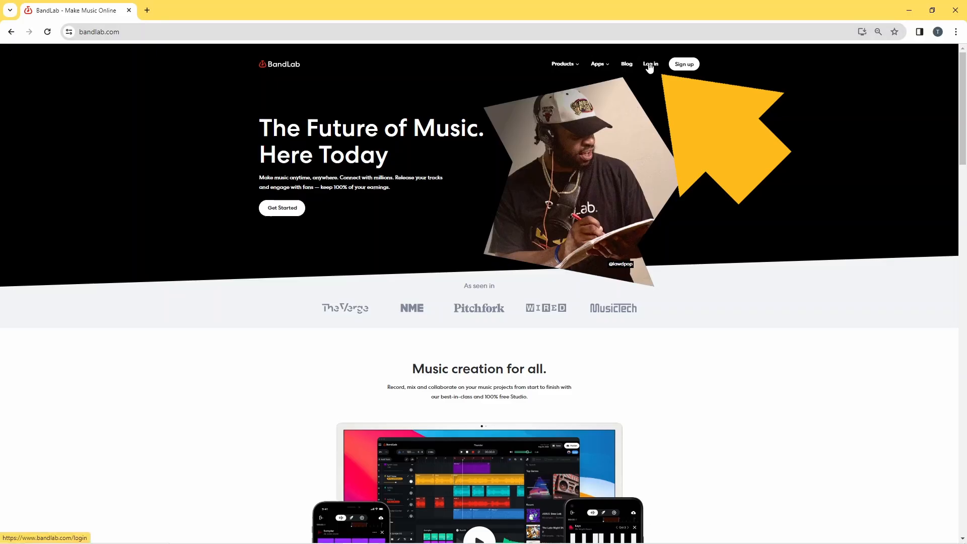
- Log in to the BandLab account from the homepage's Log in page
click(650, 63)
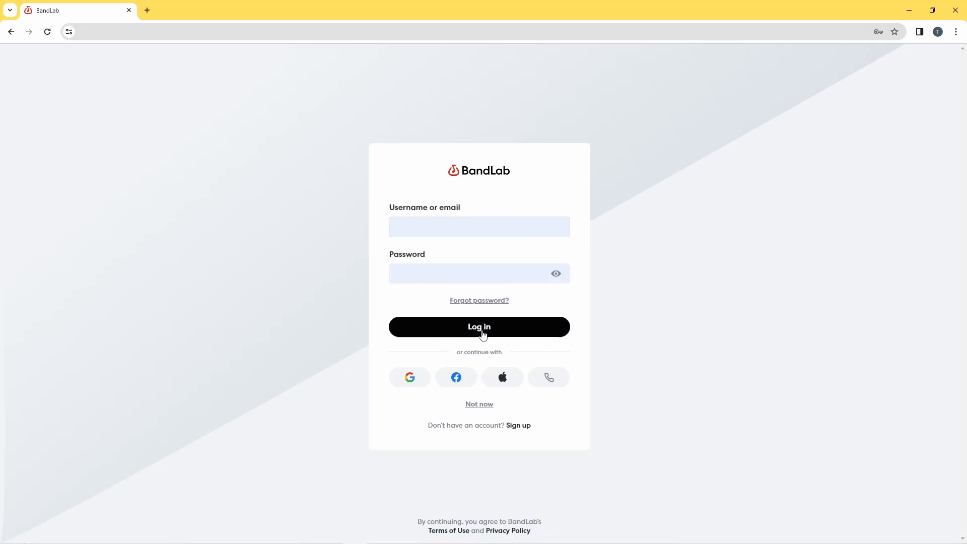
click(479, 326)
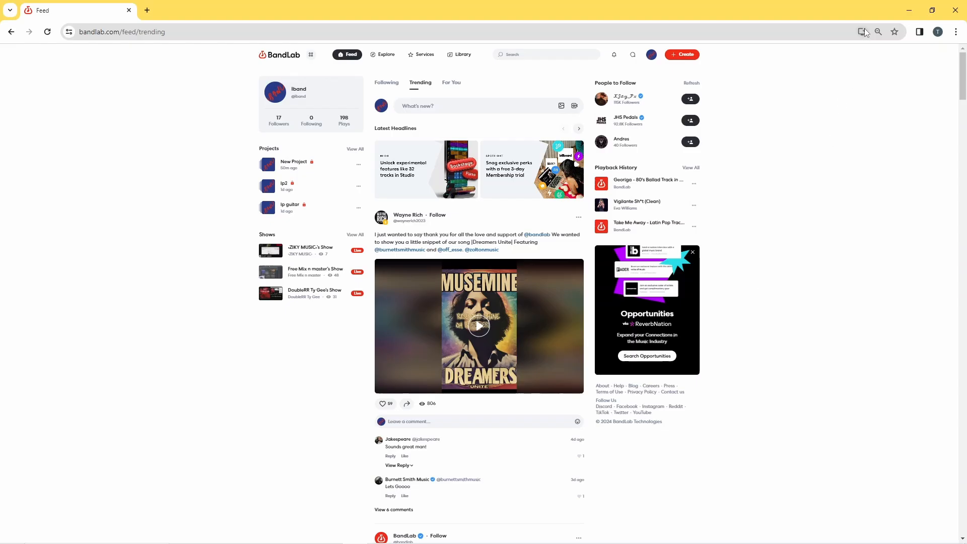
- Move the BandLab feed into the desktop app using Chrome's 'Open in app' icon
click(861, 32)
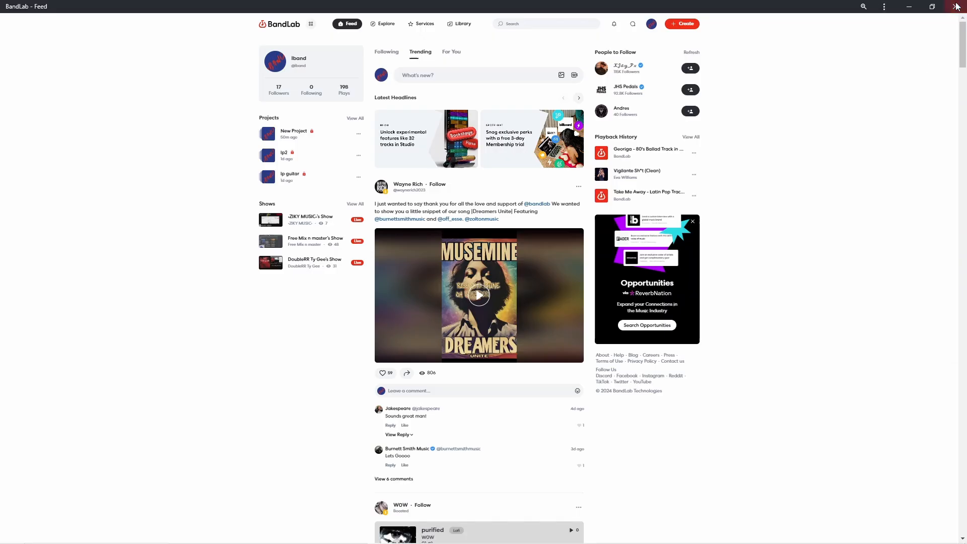
- Close the BandLab window and relaunch the app from its desktop shortcut
click(957, 7)
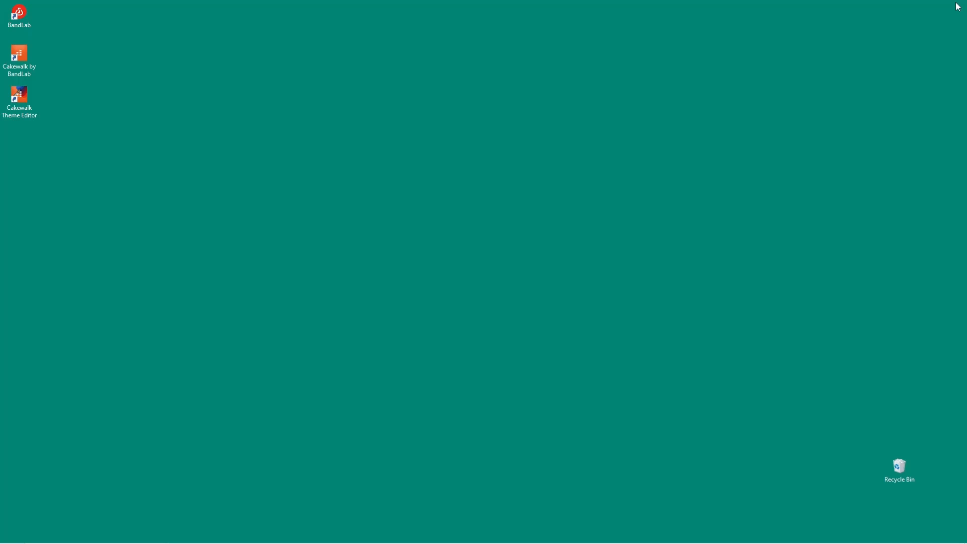
mouse_move(761, 124)
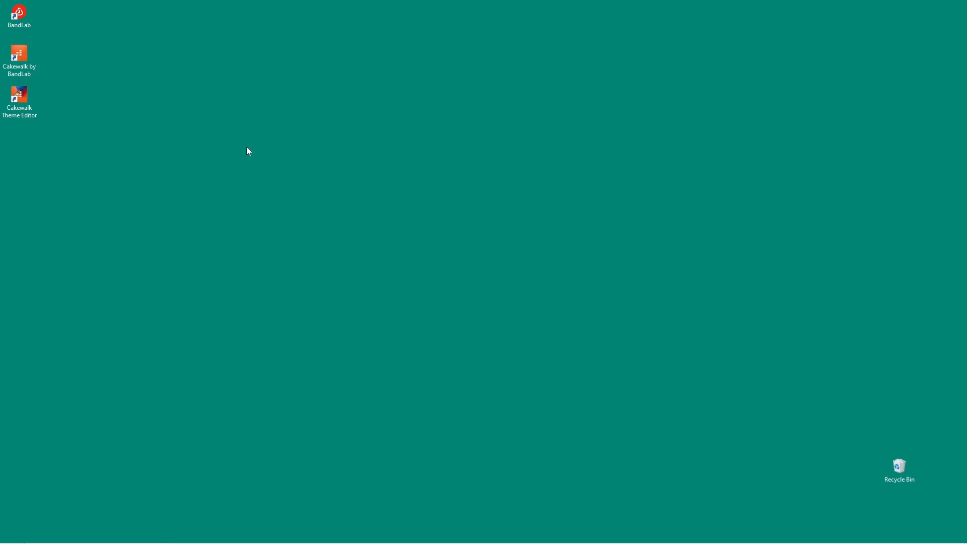
click(20, 13)
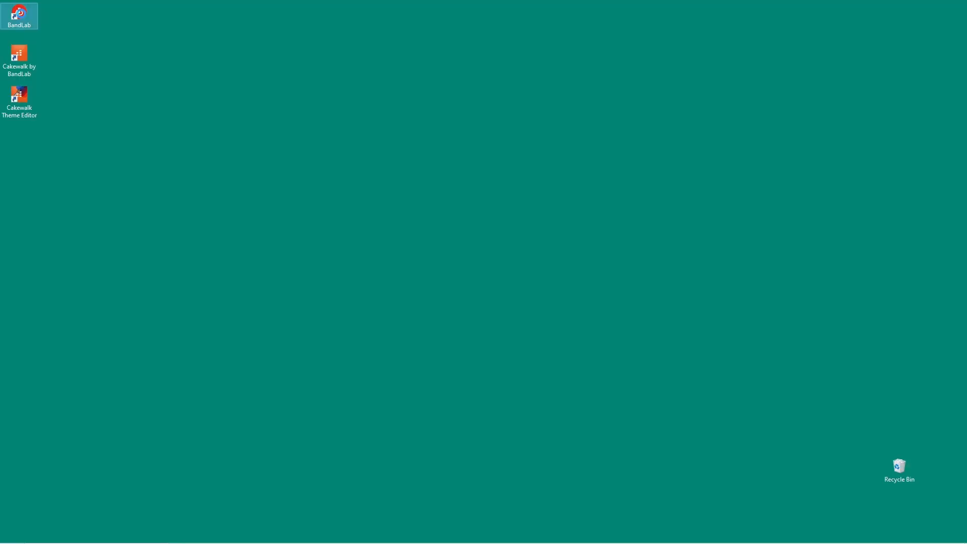
double_click(19, 9)
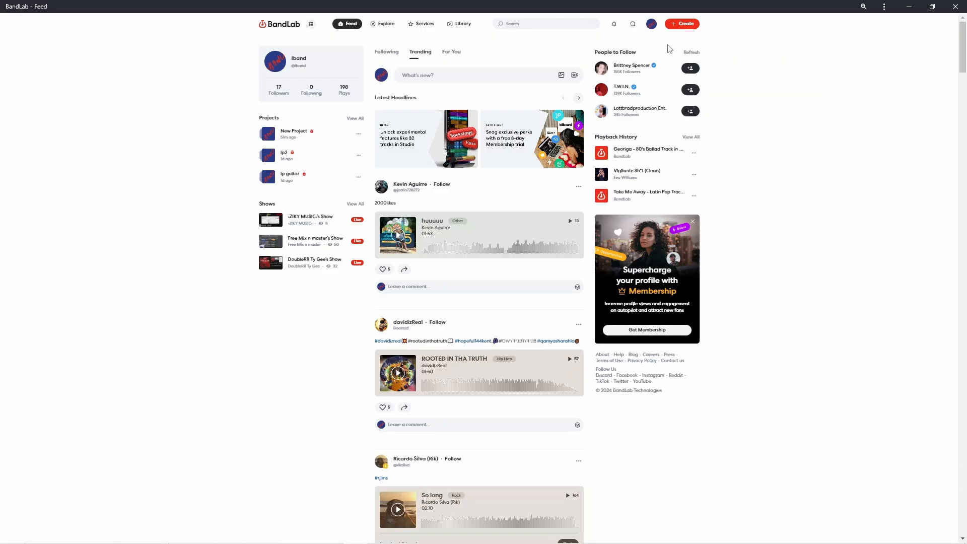
- Start a New Project from the red Create menu
click(682, 24)
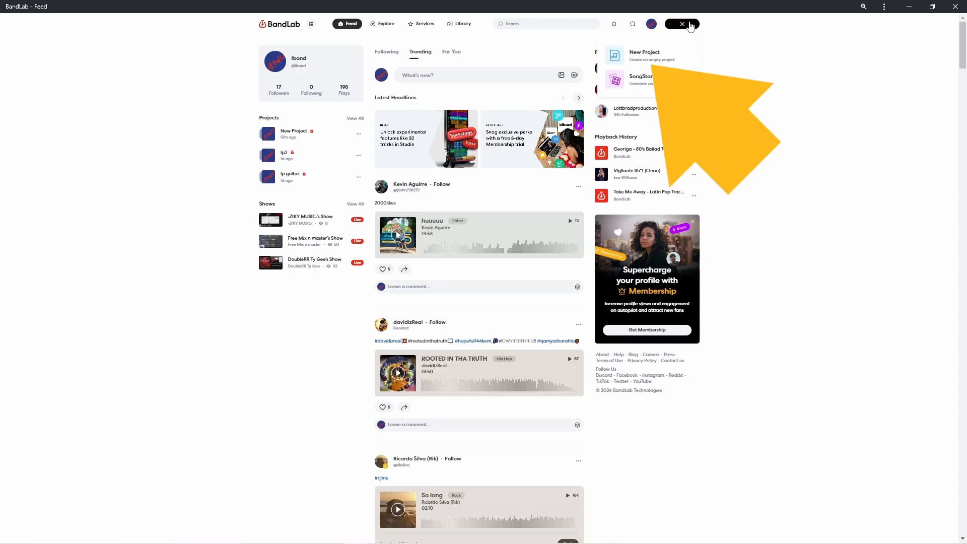
click(682, 24)
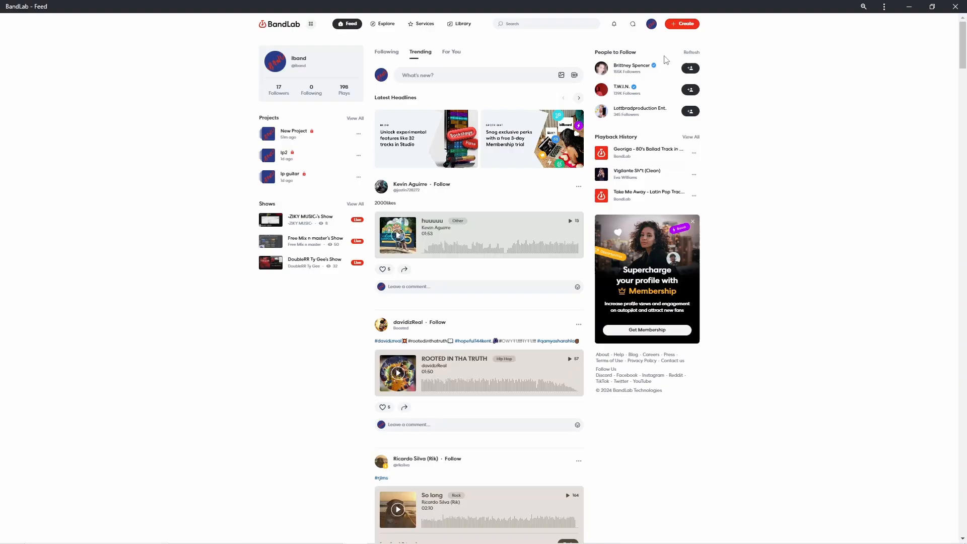
click(397, 236)
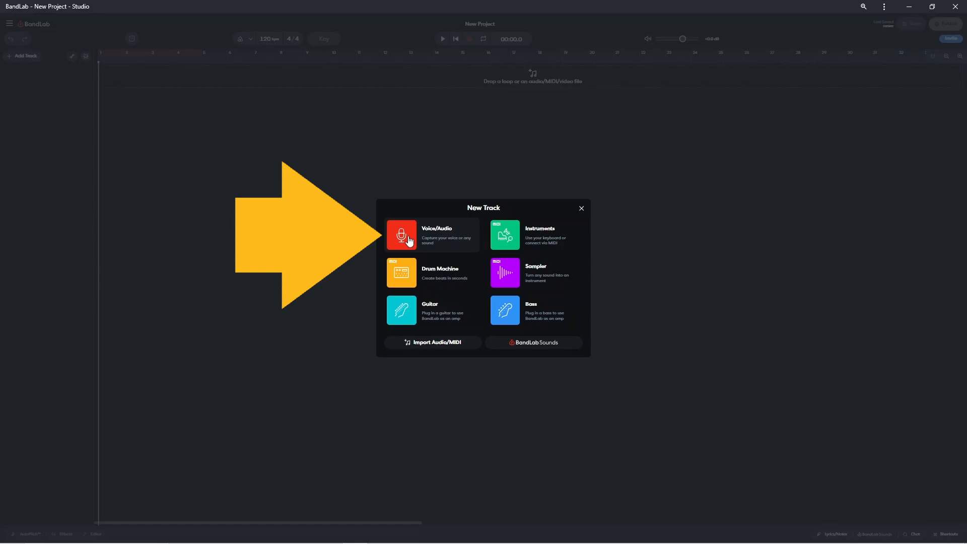
- Choose Voice/Audio as the first track type, bringing up its AutoPitch panel
click(401, 235)
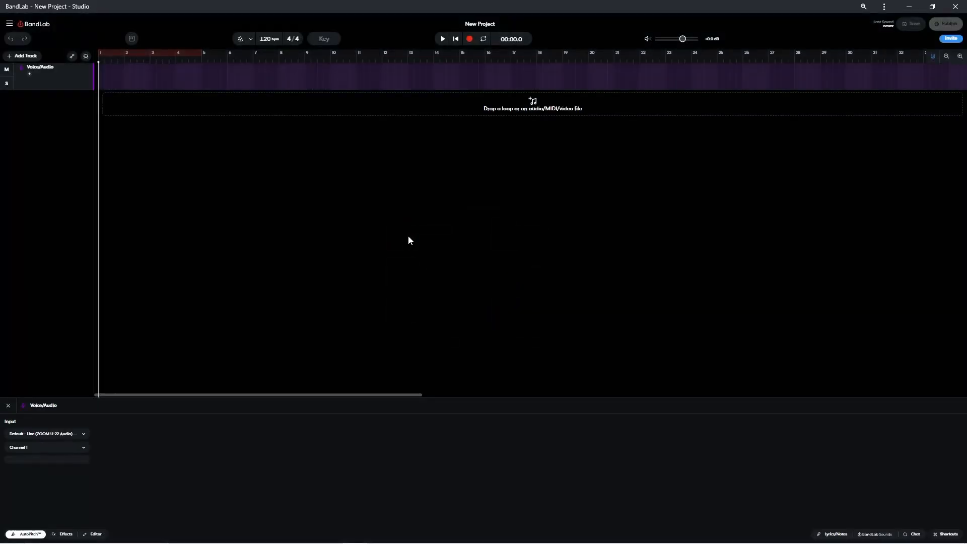
click(28, 534)
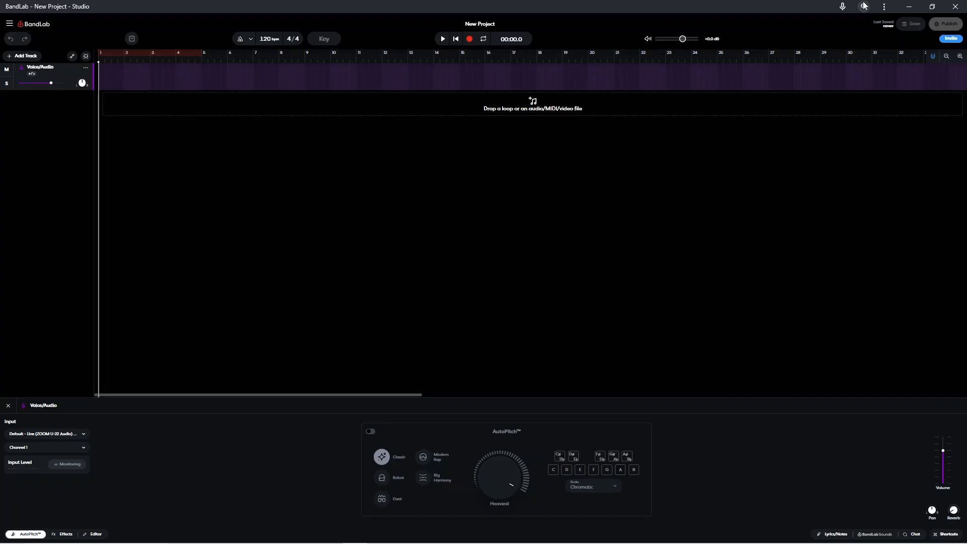
- Zoom the Studio interface down to 33%, up to 150%, then back near 80%
click(864, 6)
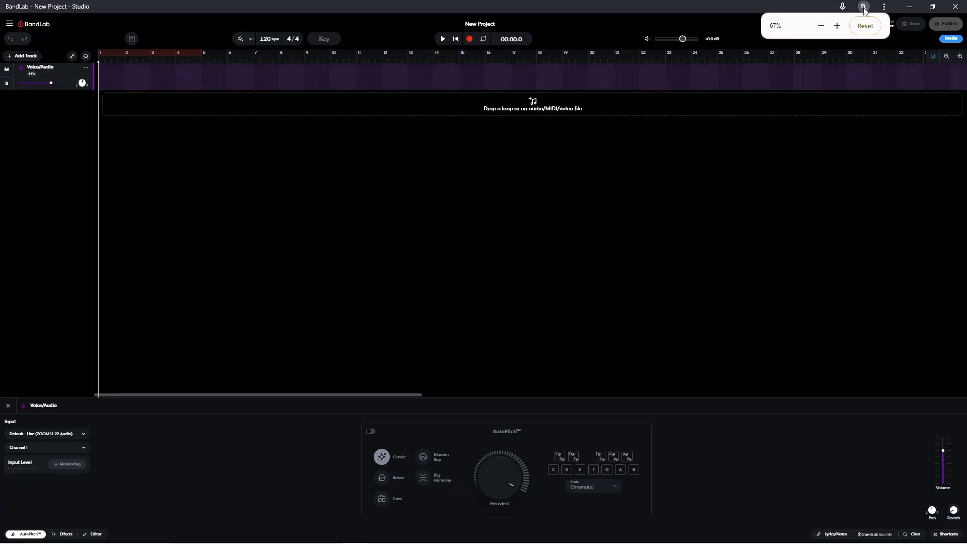
mouse_move(826, 29)
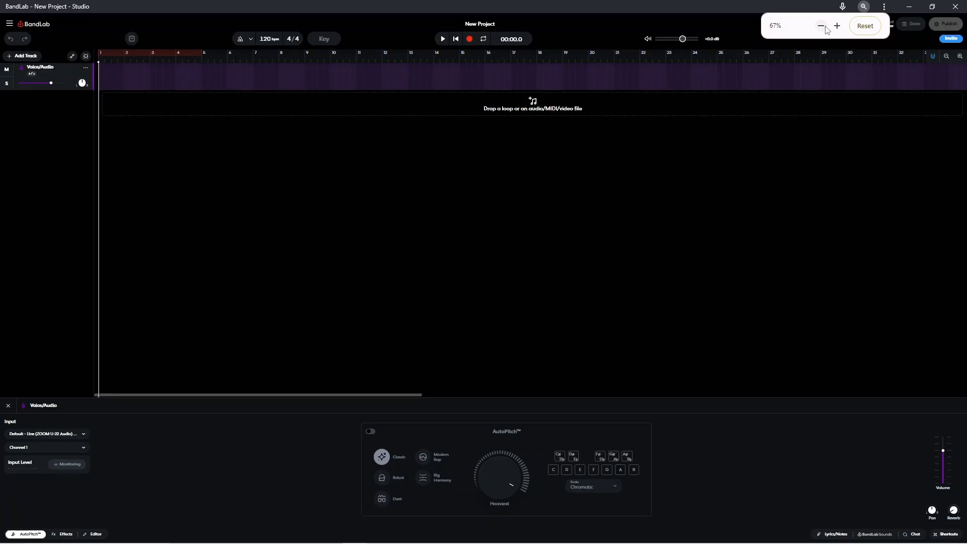
click(821, 26)
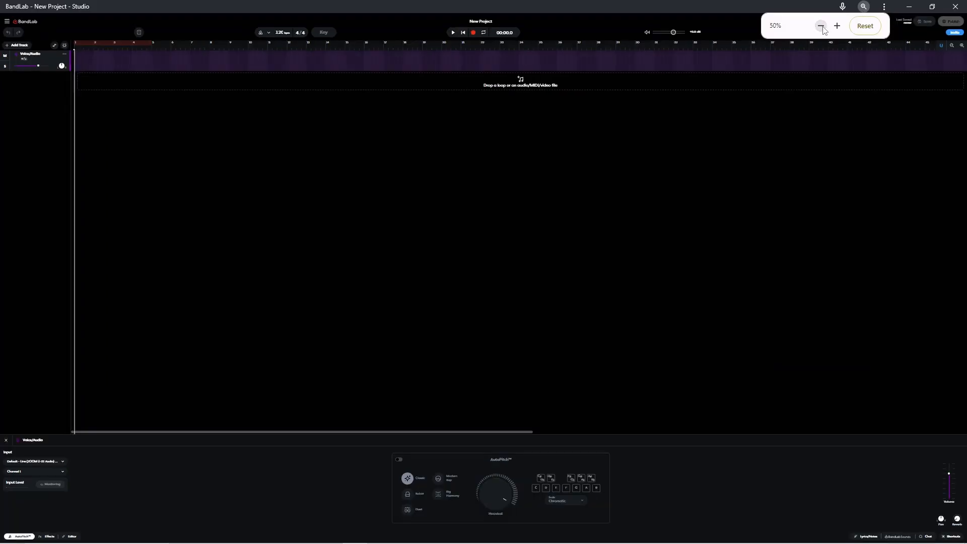
click(820, 26)
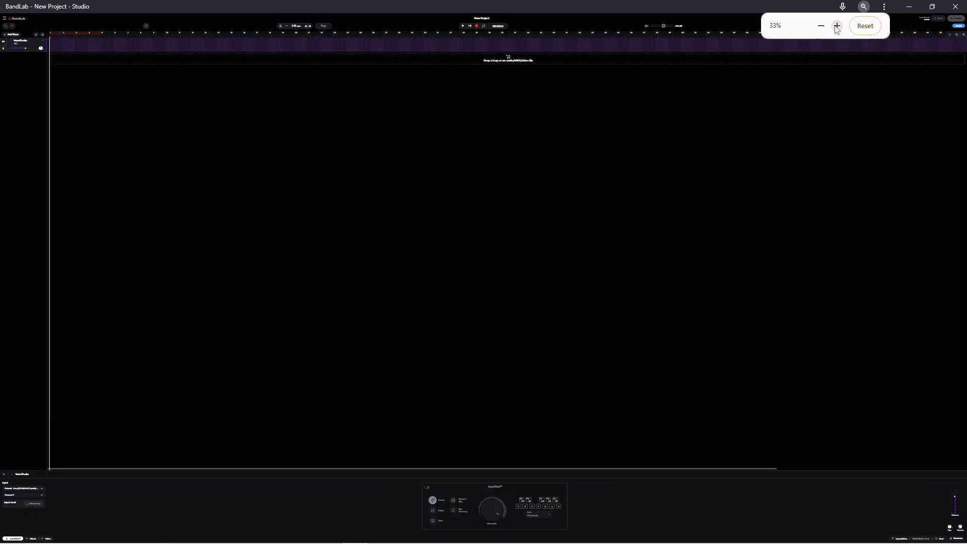
click(837, 26)
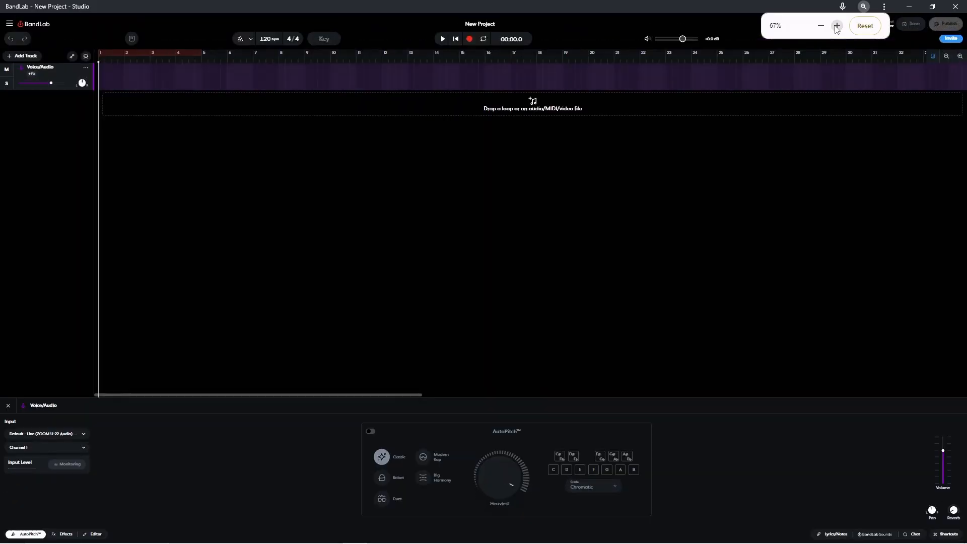
click(836, 26)
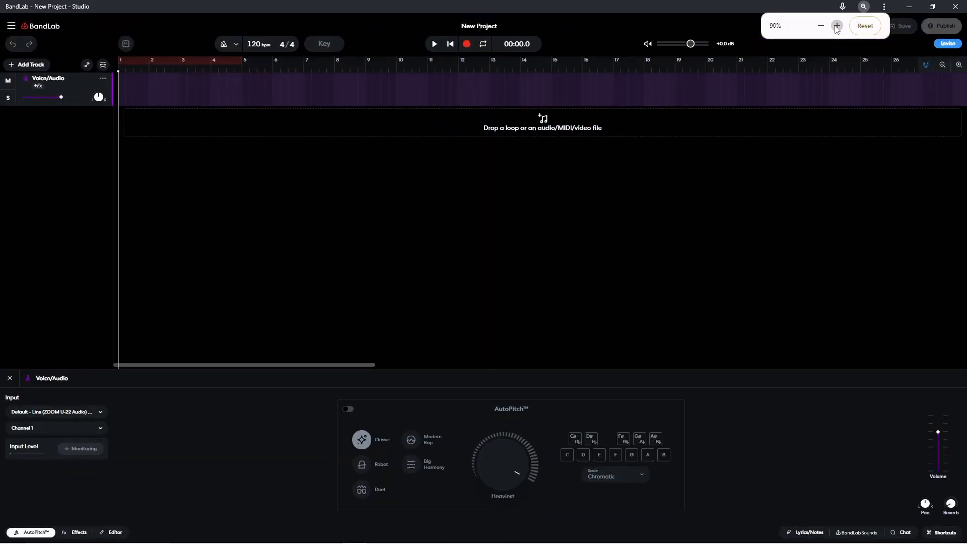
click(836, 25)
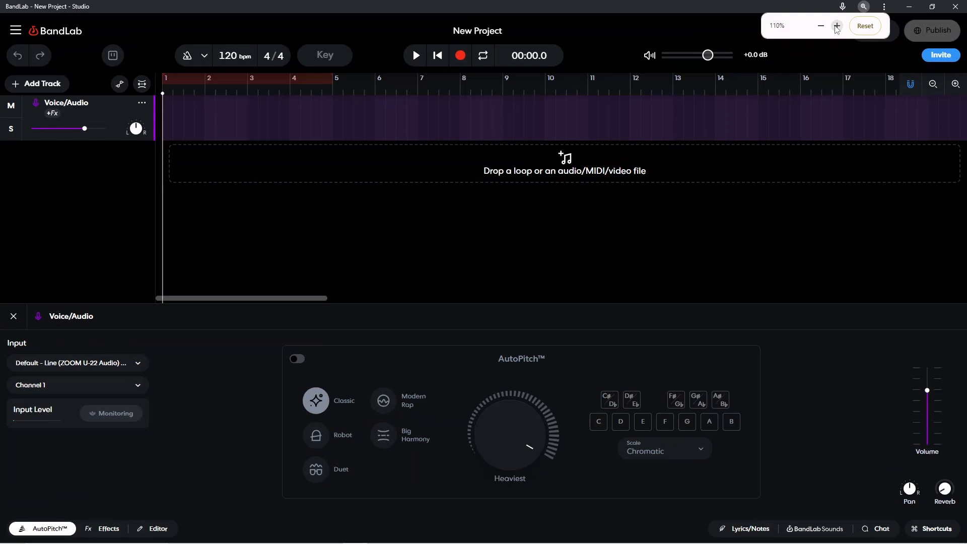
click(836, 25)
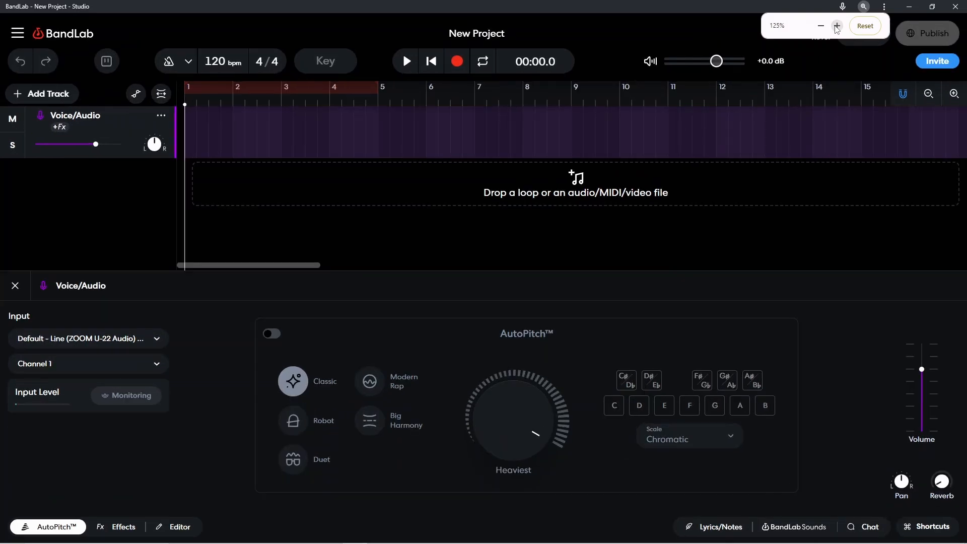
click(836, 26)
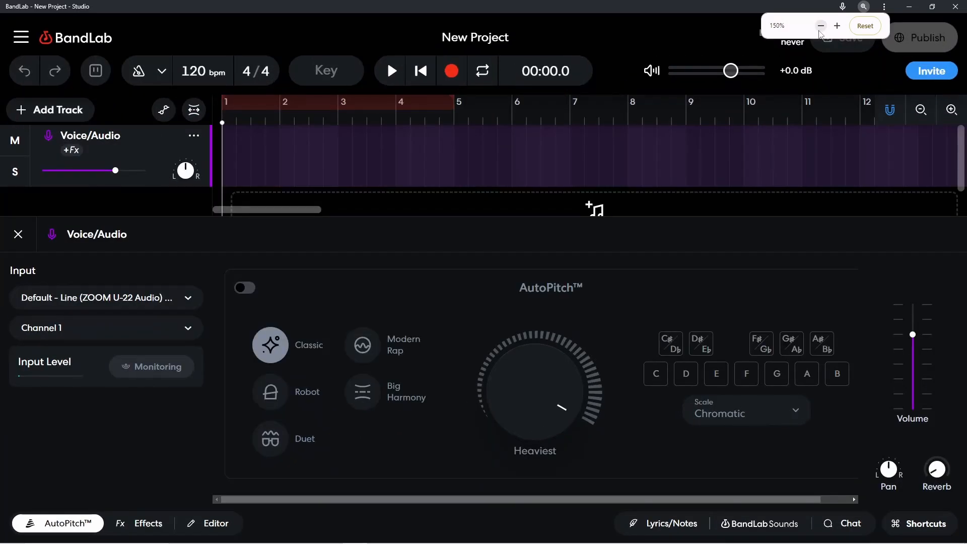
click(820, 26)
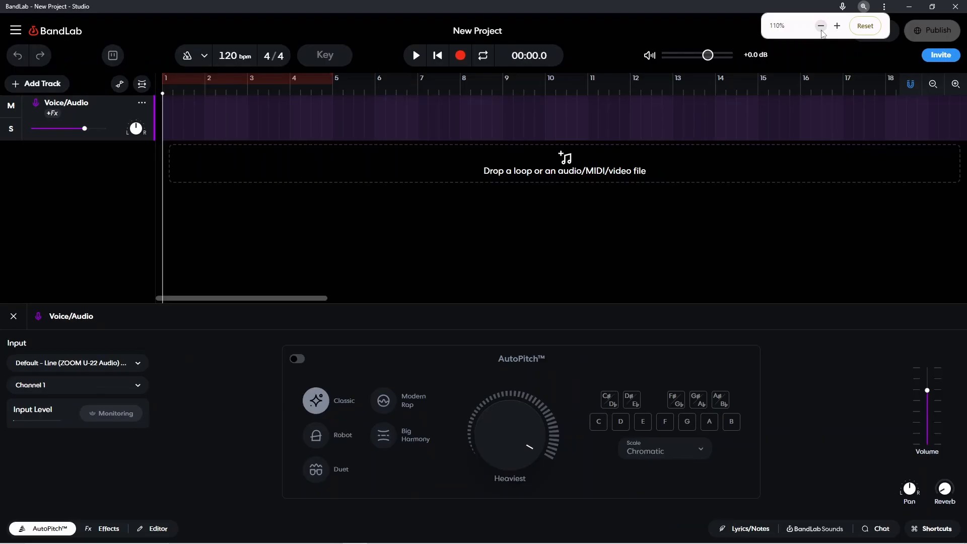
click(820, 25)
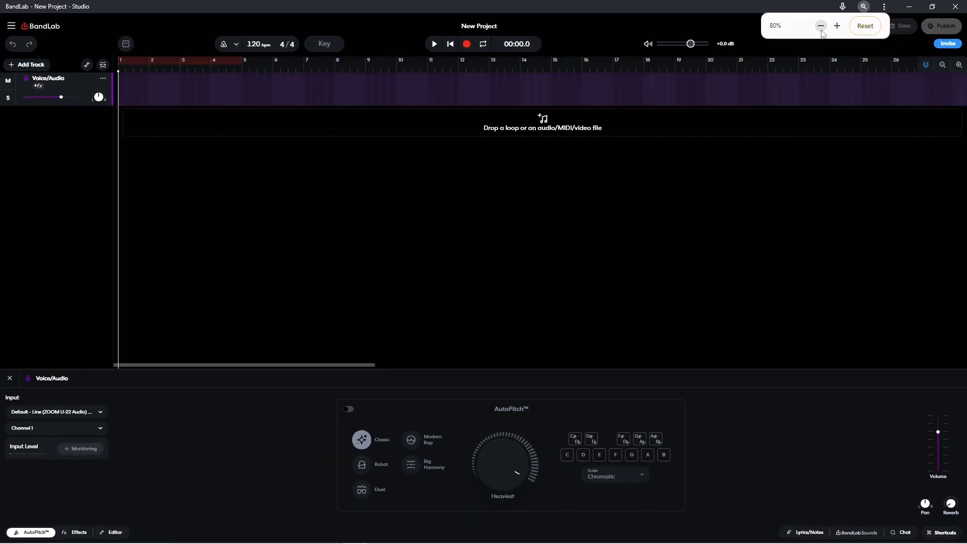
click(820, 25)
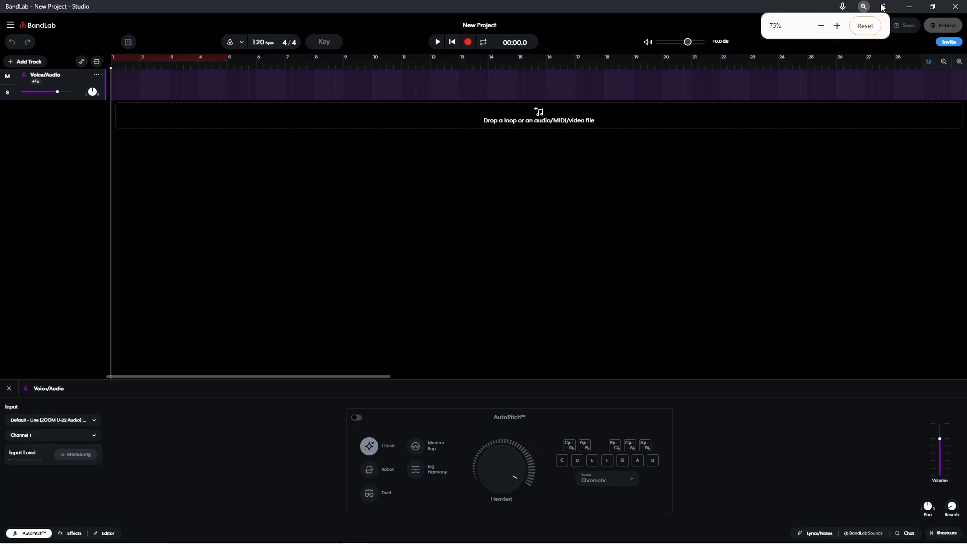
click(883, 7)
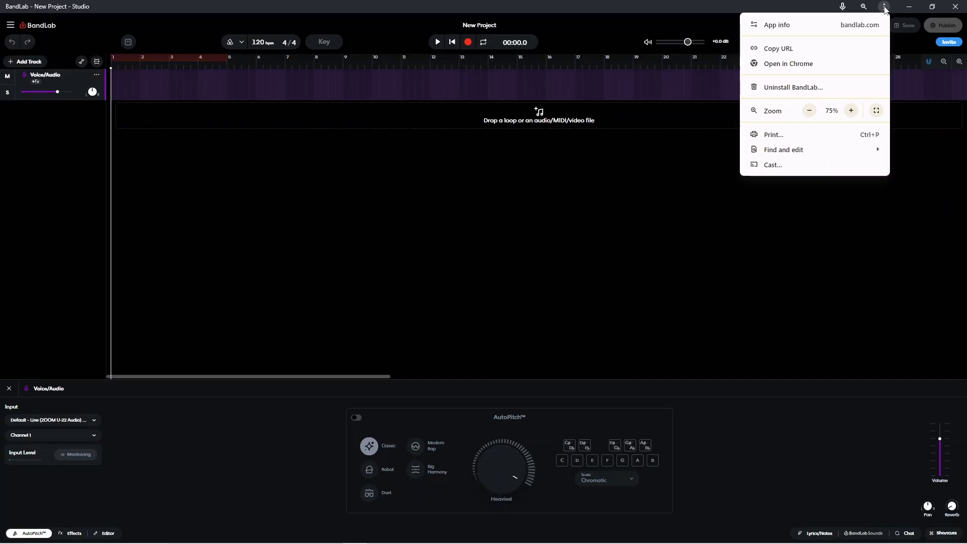
click(809, 110)
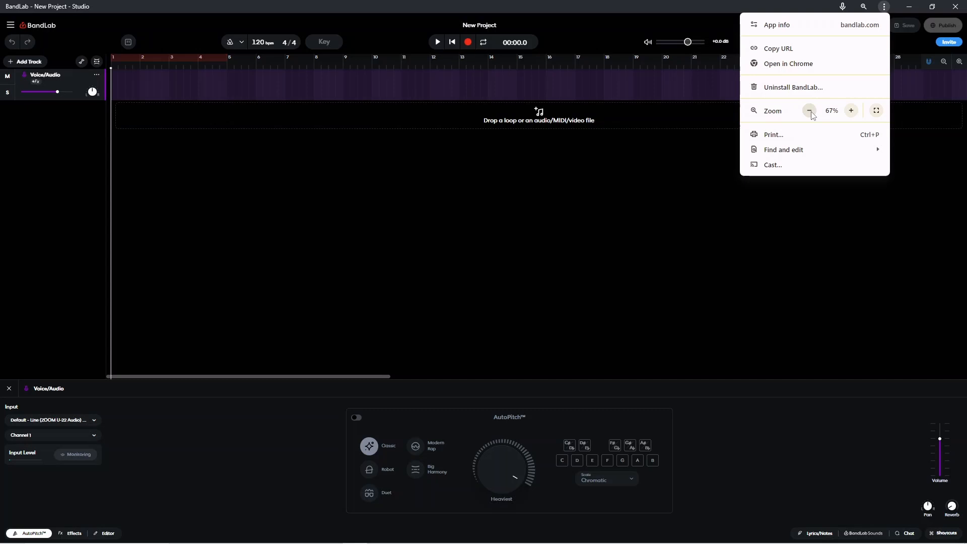
click(851, 110)
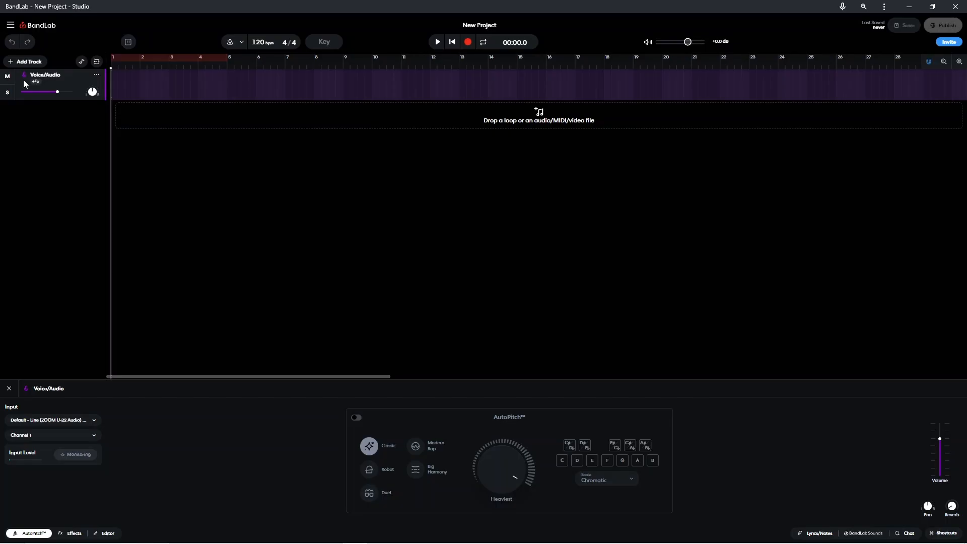
click(10, 24)
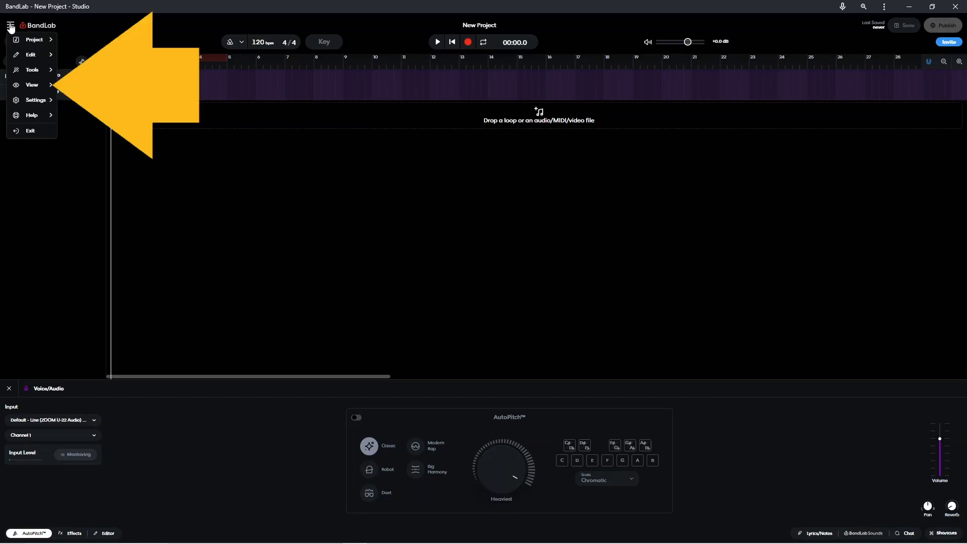
click(32, 70)
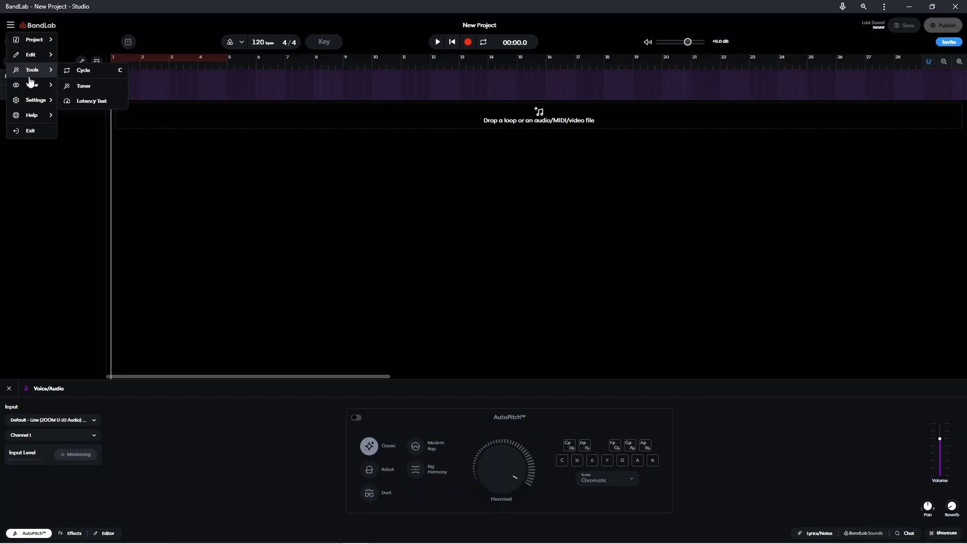
click(32, 84)
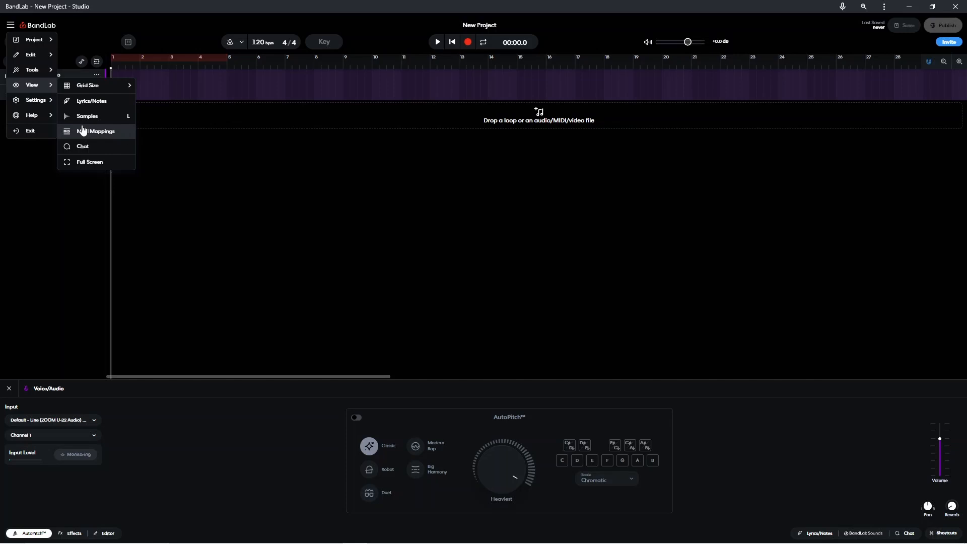
click(90, 161)
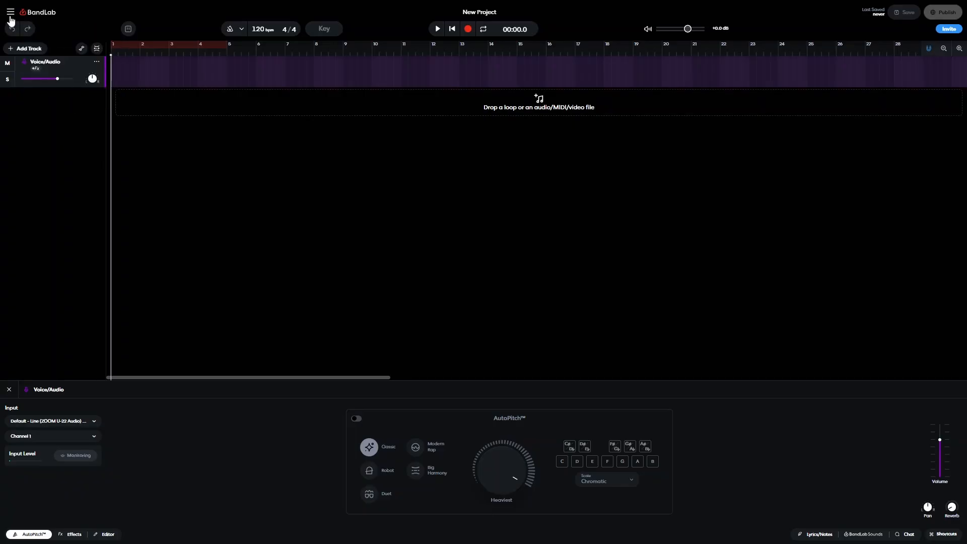
click(9, 11)
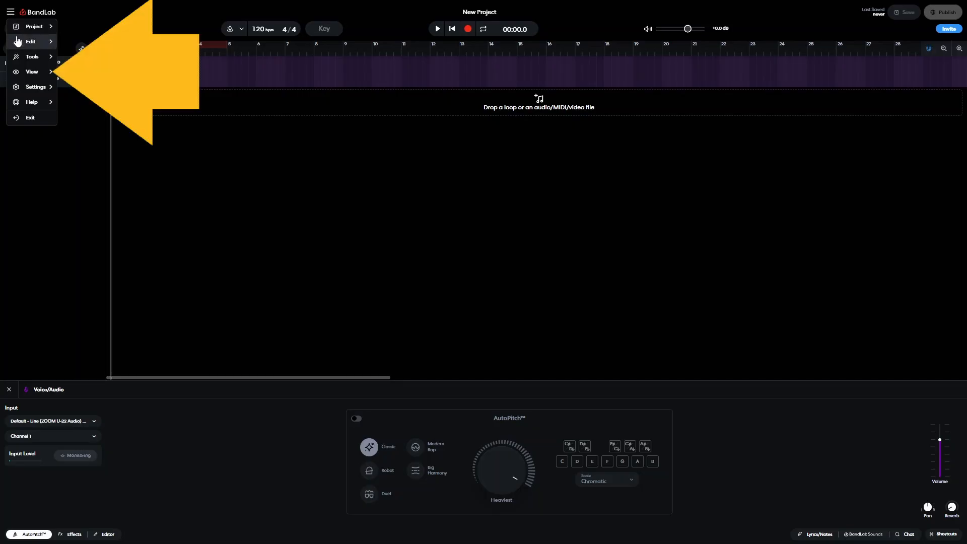
click(31, 72)
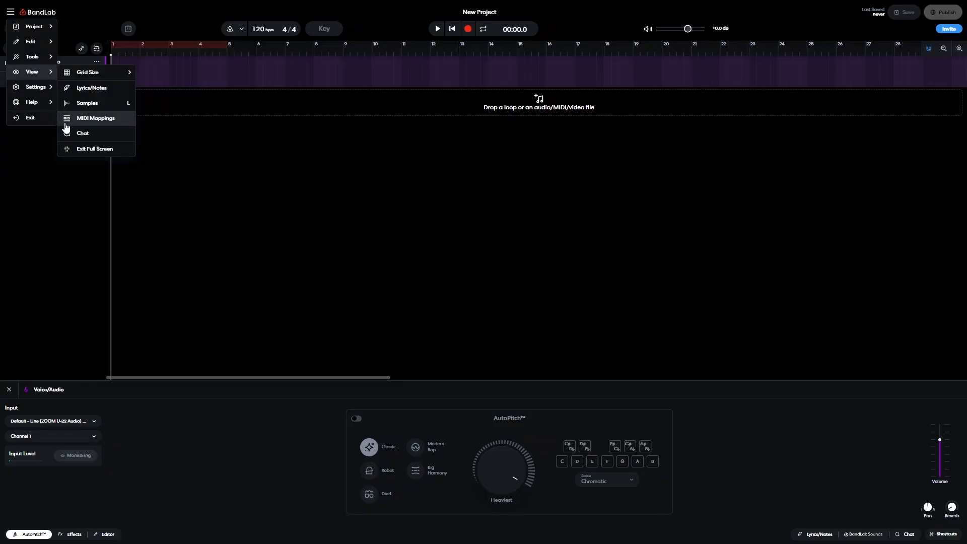
click(94, 148)
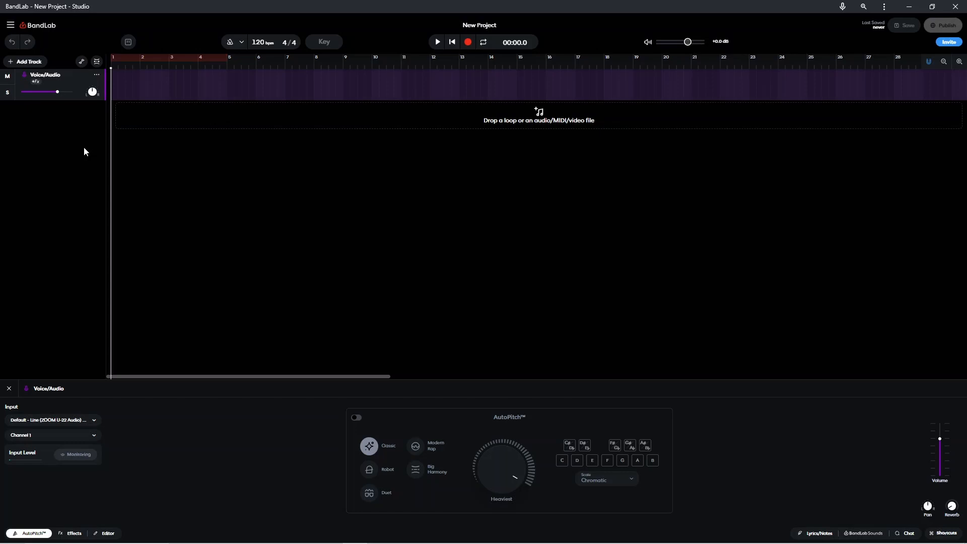
mouse_move(885, 7)
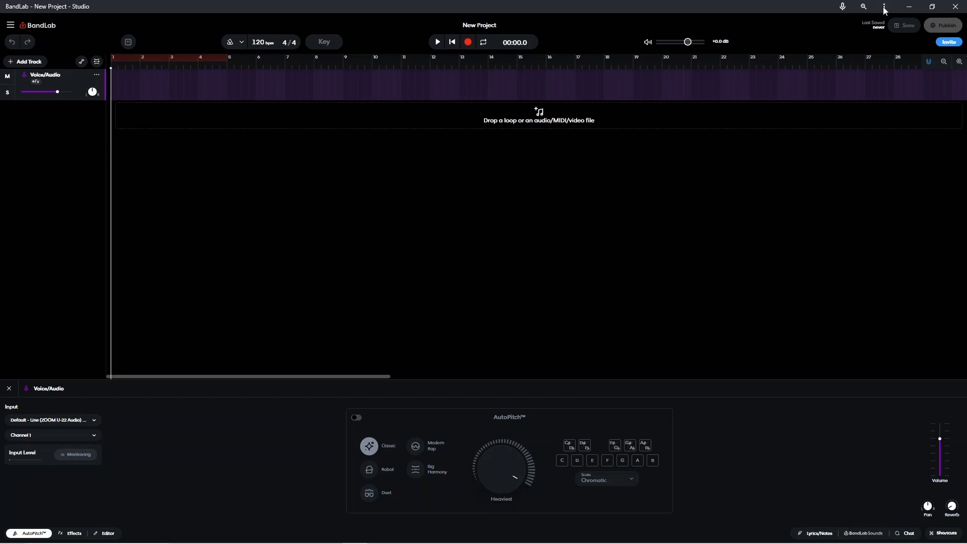
click(885, 7)
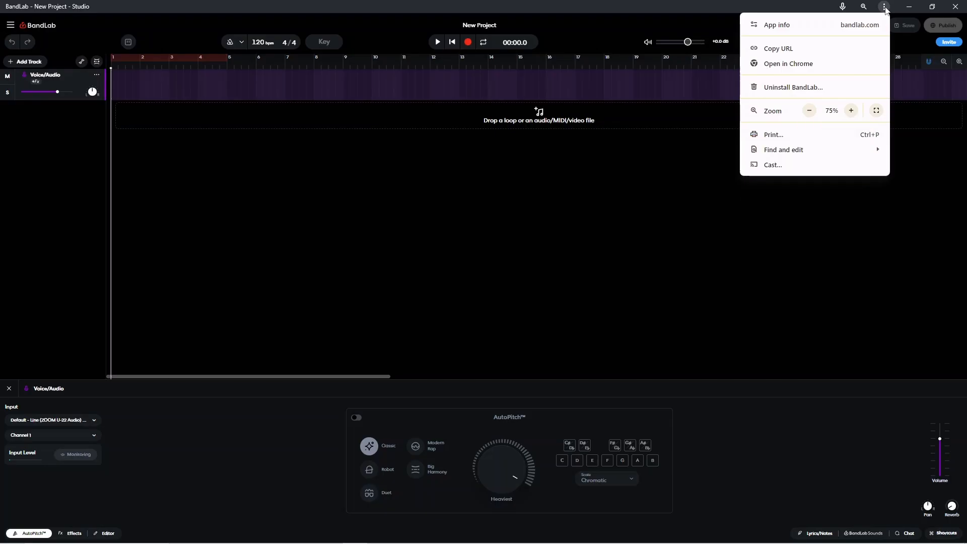
mouse_move(903, 17)
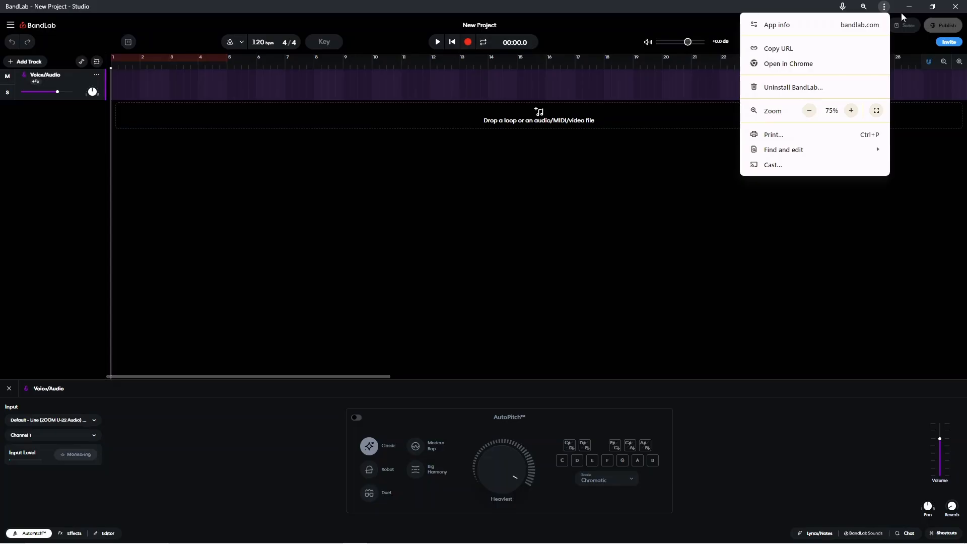
mouse_move(876, 110)
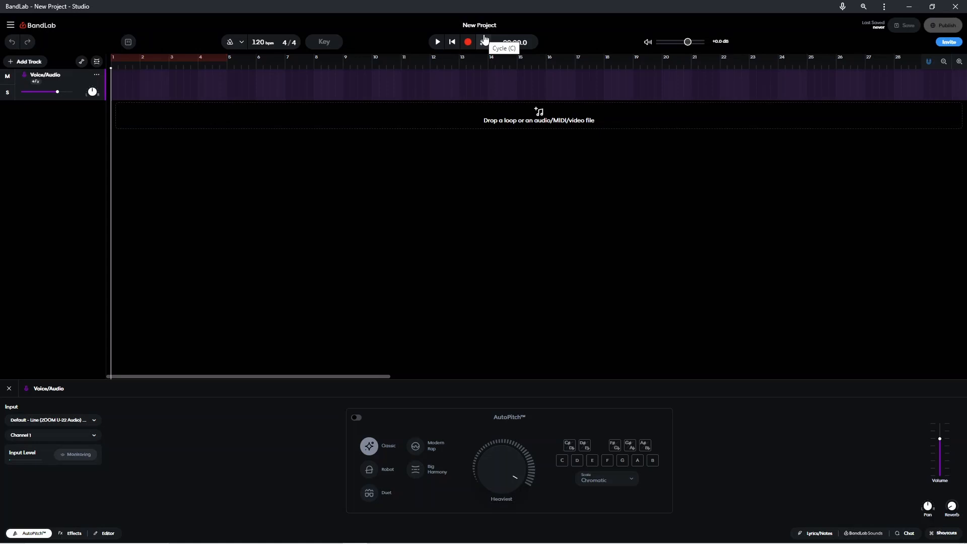
- Record a few seconds of audio on the Voice/Audio track, then stop recording
click(483, 41)
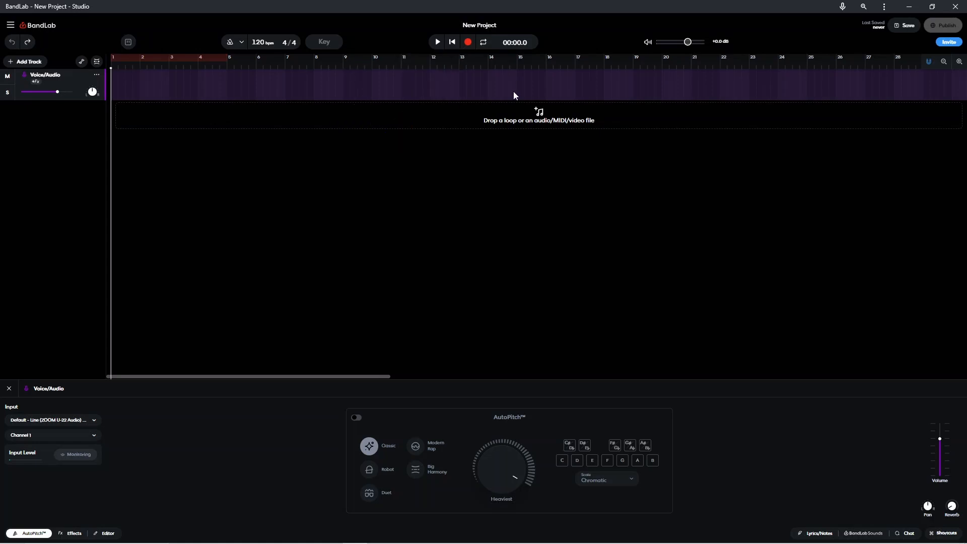
click(468, 42)
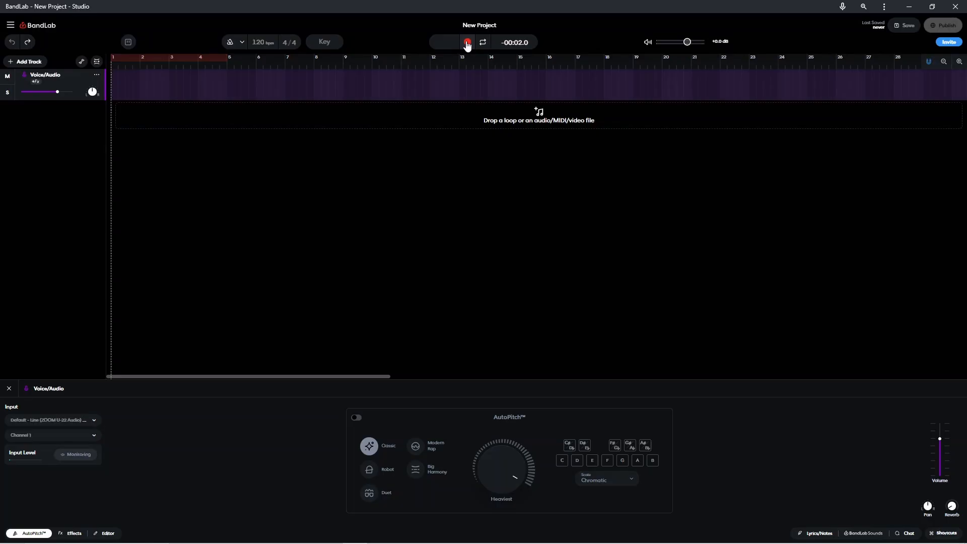
click(467, 42)
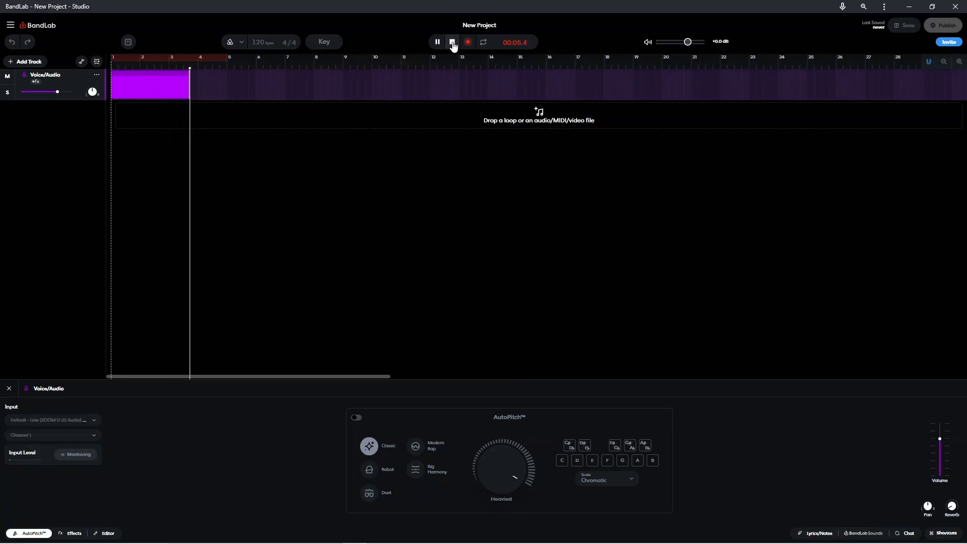
click(451, 42)
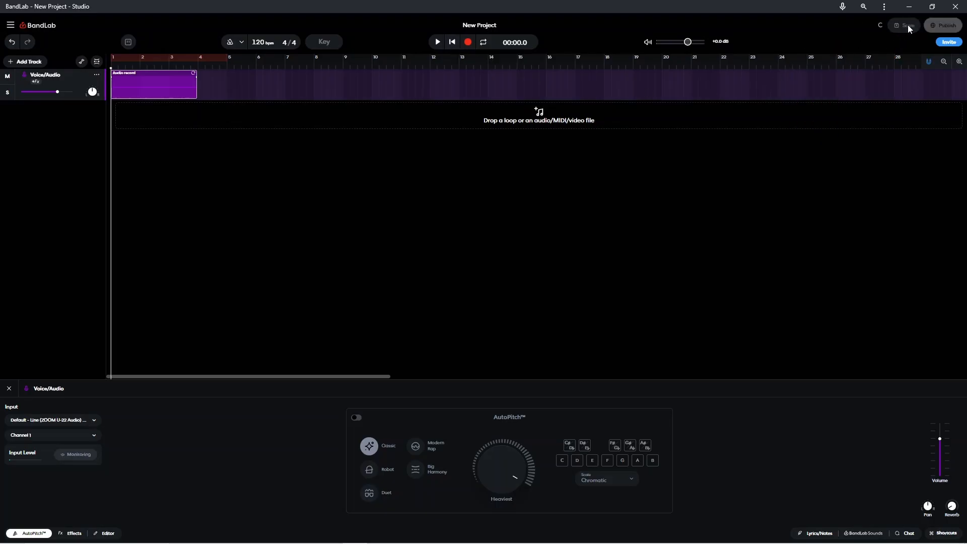
- Save the project so it shows as last saved just now
click(903, 26)
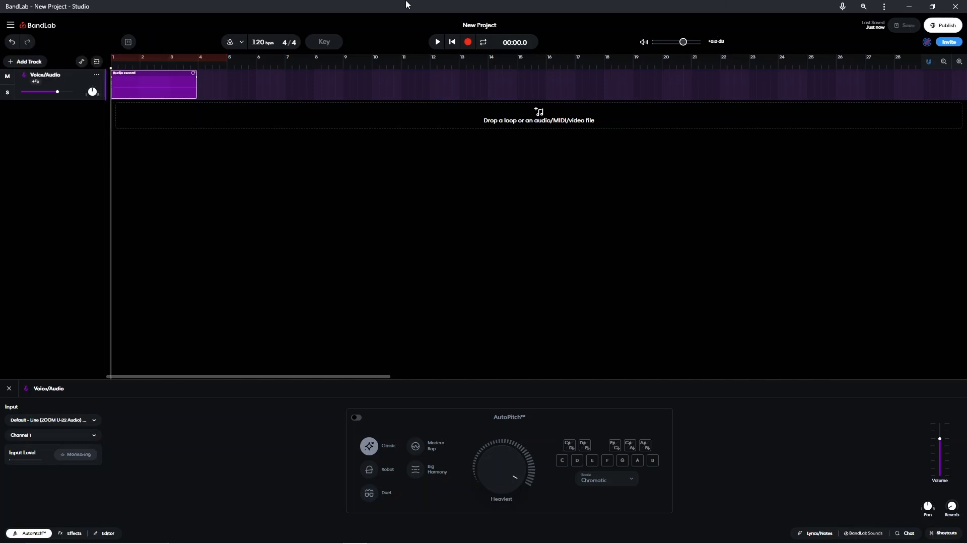
click(11, 25)
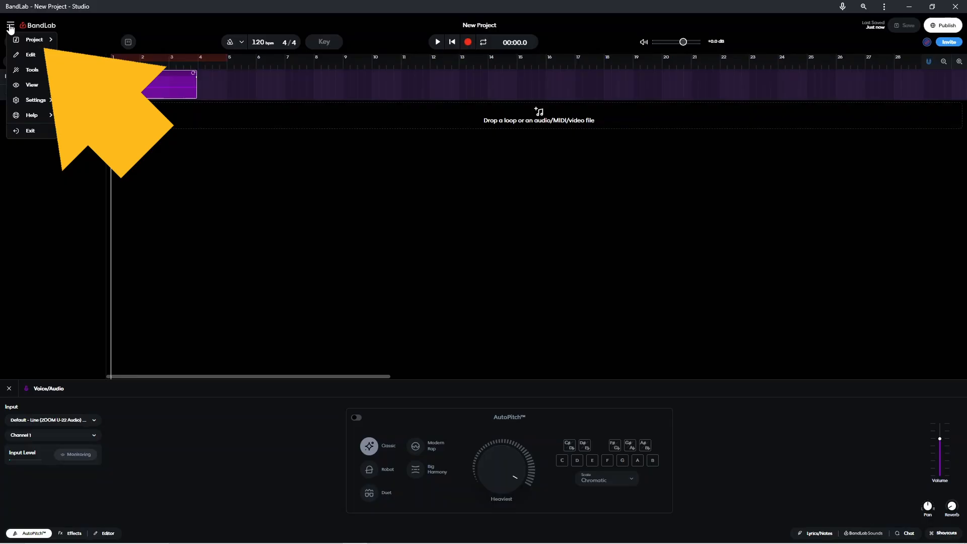
click(34, 39)
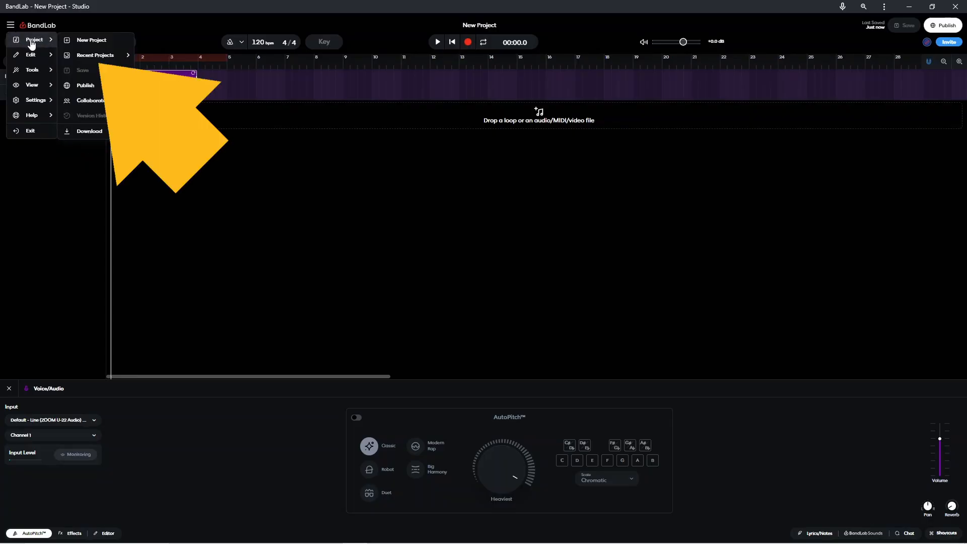
mouse_move(95, 56)
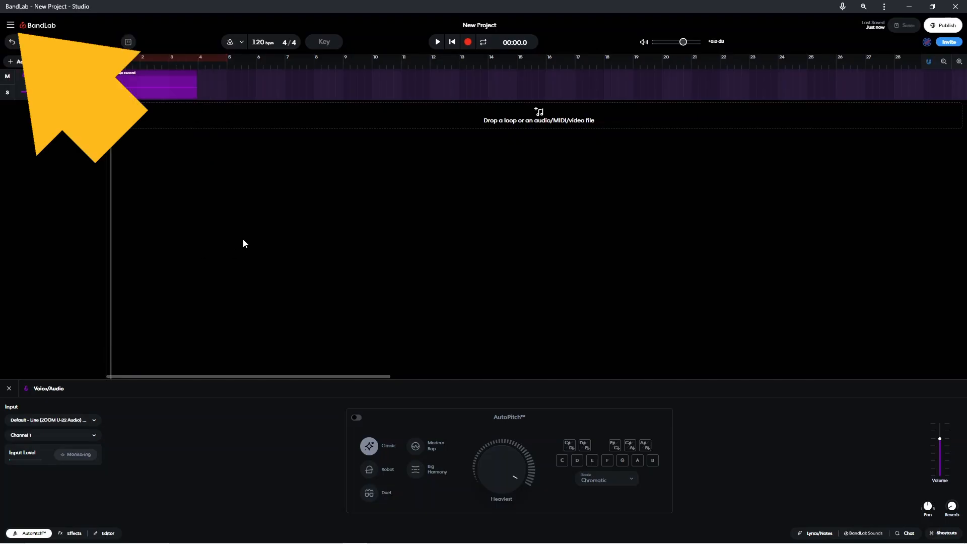
- Exit BandLab through the Exit item in the hamburger menu
click(11, 25)
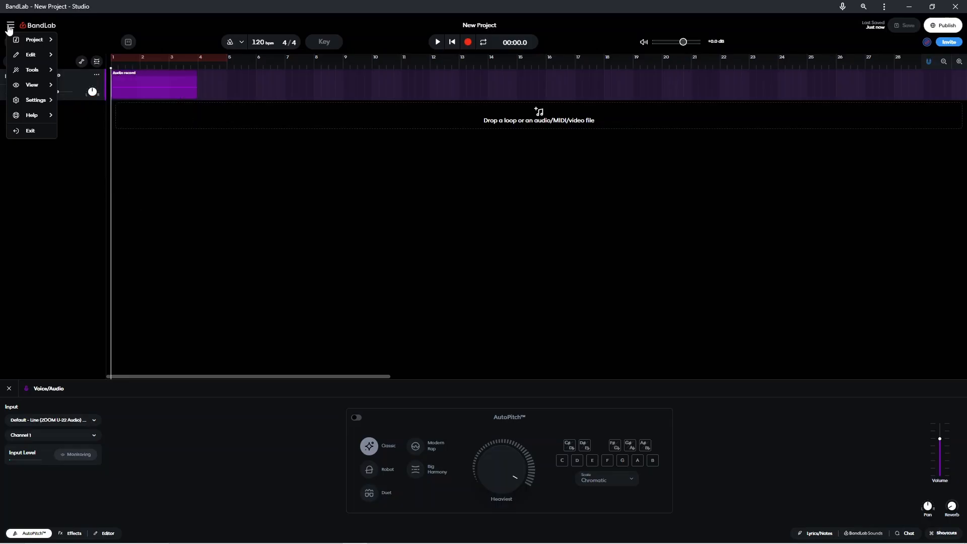
mouse_move(30, 132)
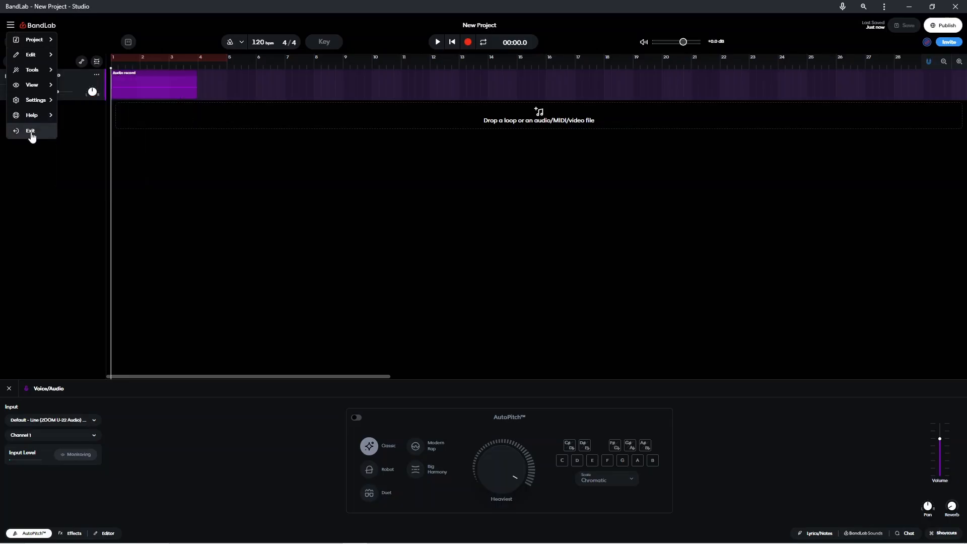
click(31, 131)
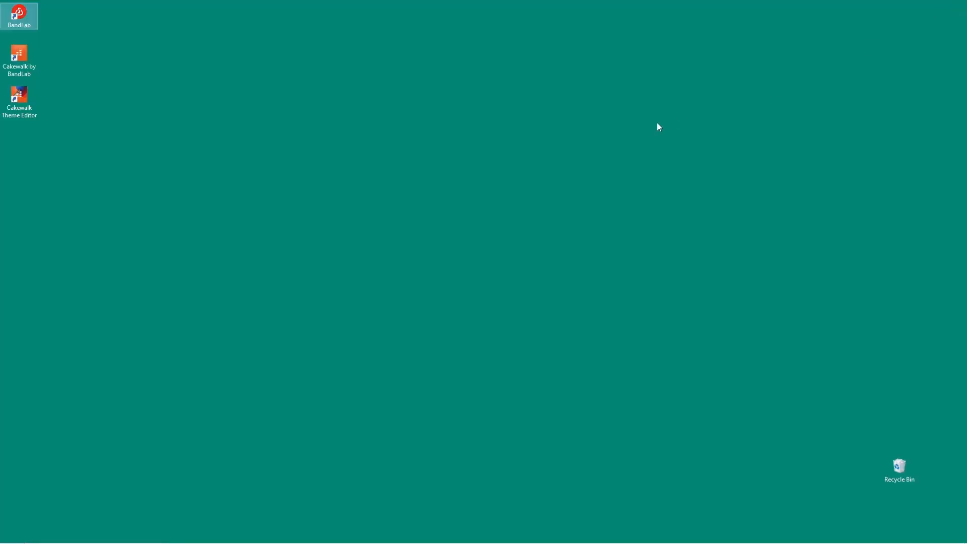
mouse_move(539, 162)
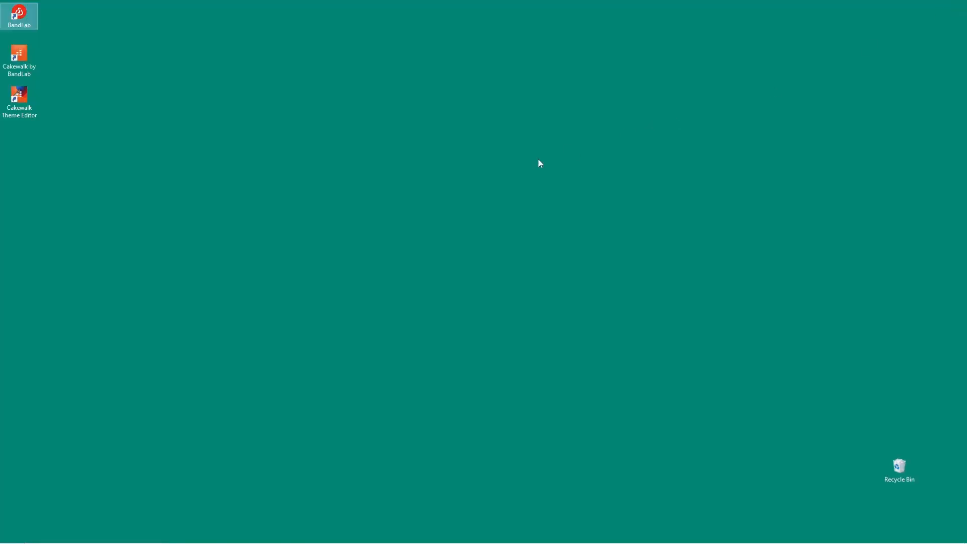